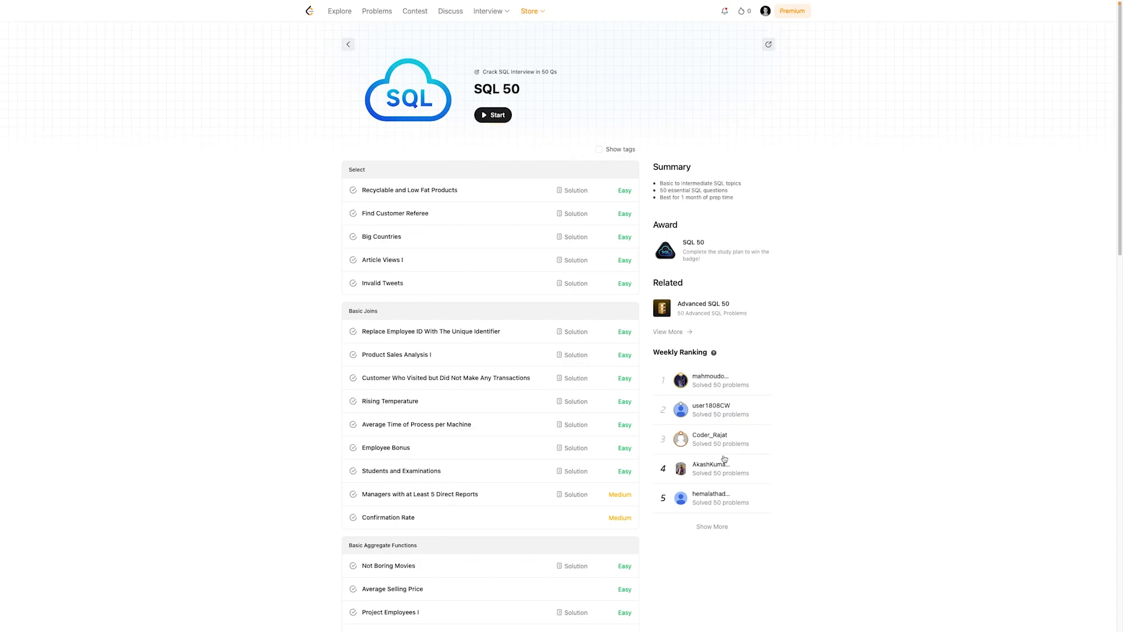
Step: Open the Invalid Tweets problem from the SQL 50 study plan's Select section
{"action": "left_click", "coordinate": [382, 283]}
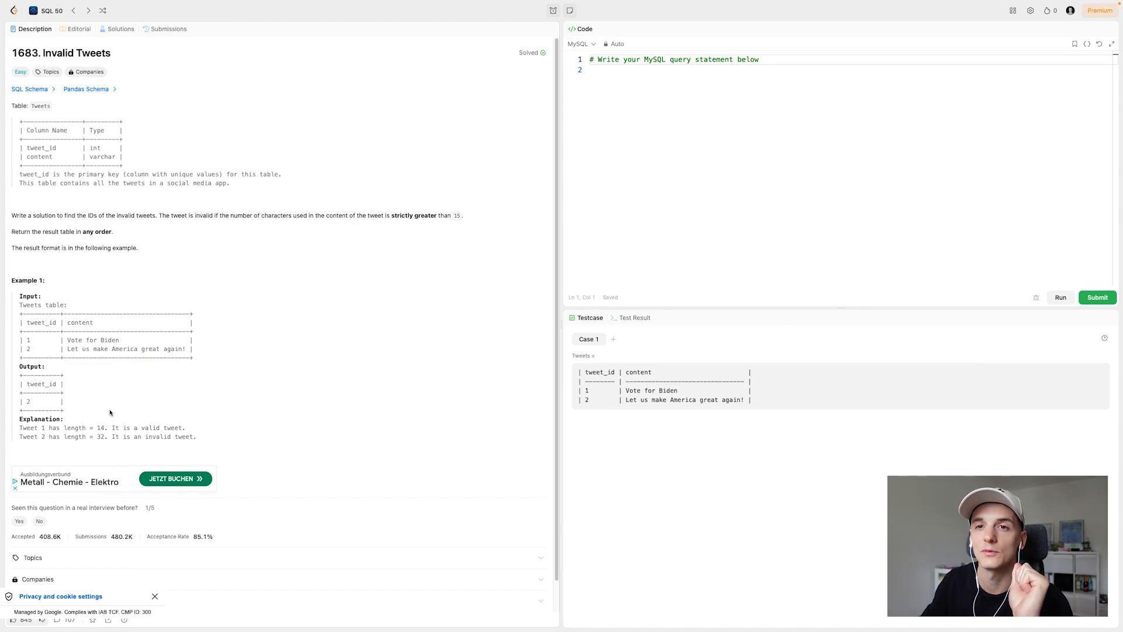
{"action": "mouse_move", "coordinate": [746, 107]}
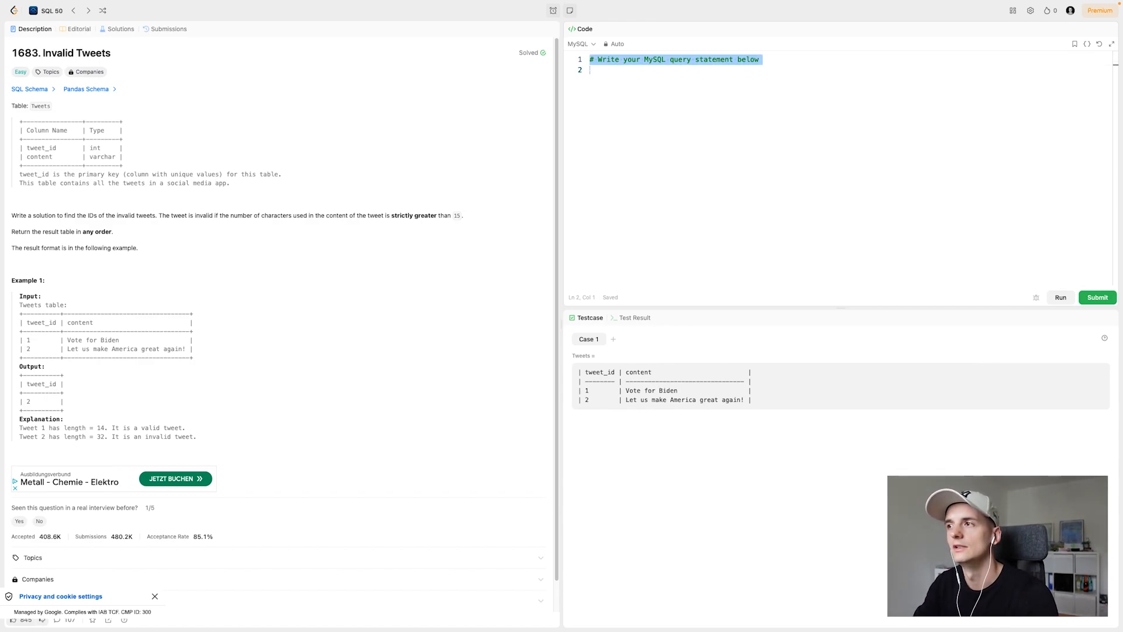
Step: Write SELECT tweet_id FROM Tweets with FROM on its own line and start a WHERE clause
{"action": "type", "text": "SELECT"}
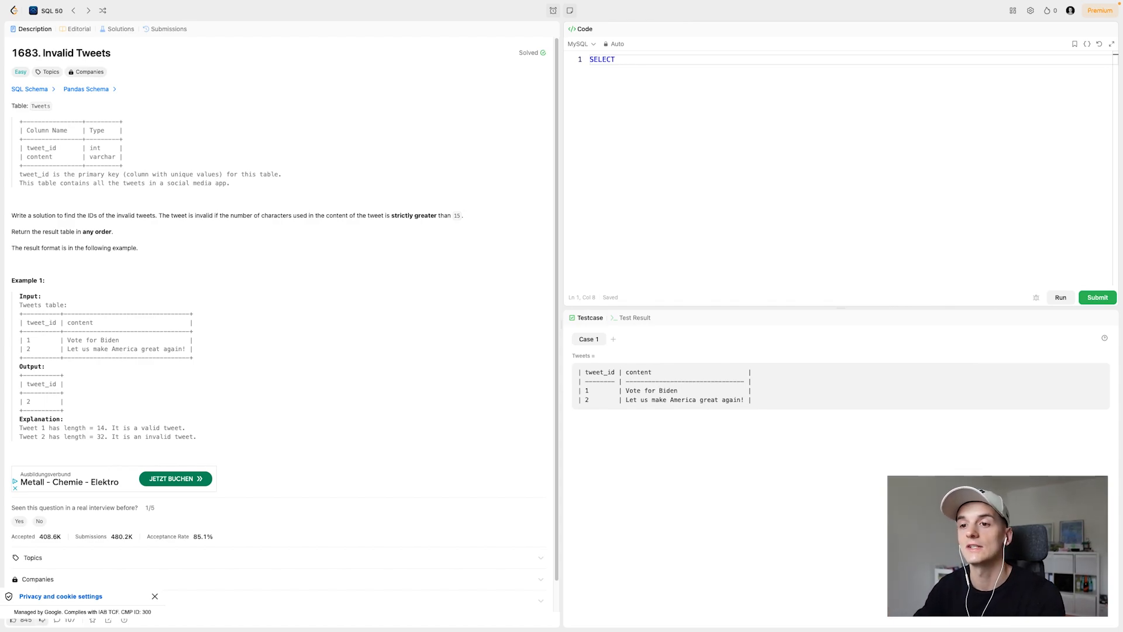
{"action": "type", "text": "tweee"}
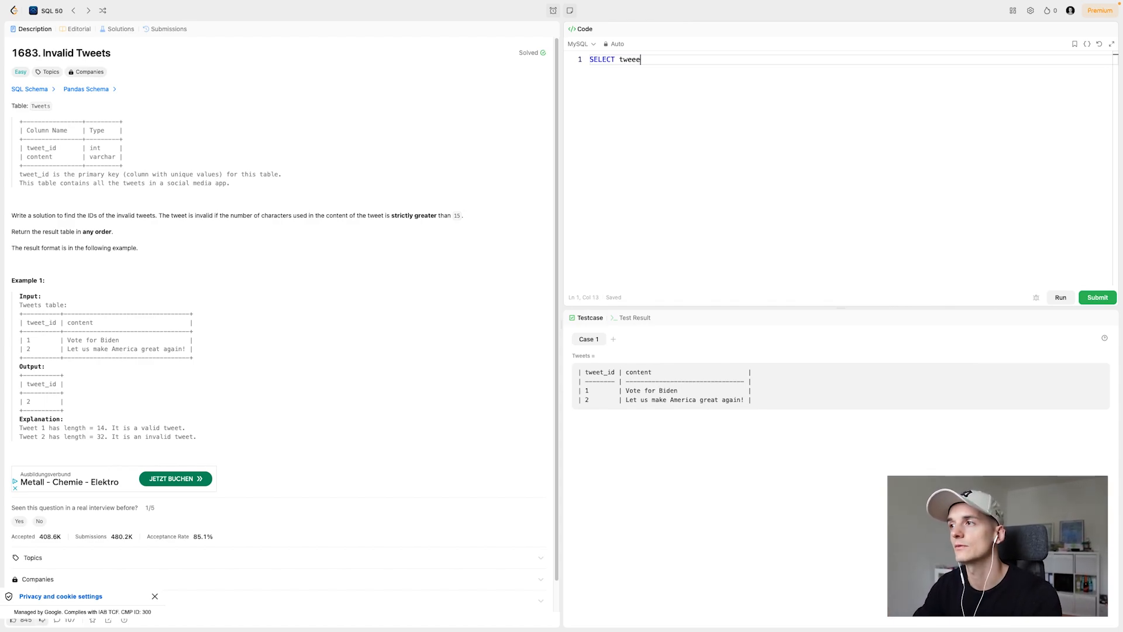
{"action": "type", "text": "tweet_id FROM T"}
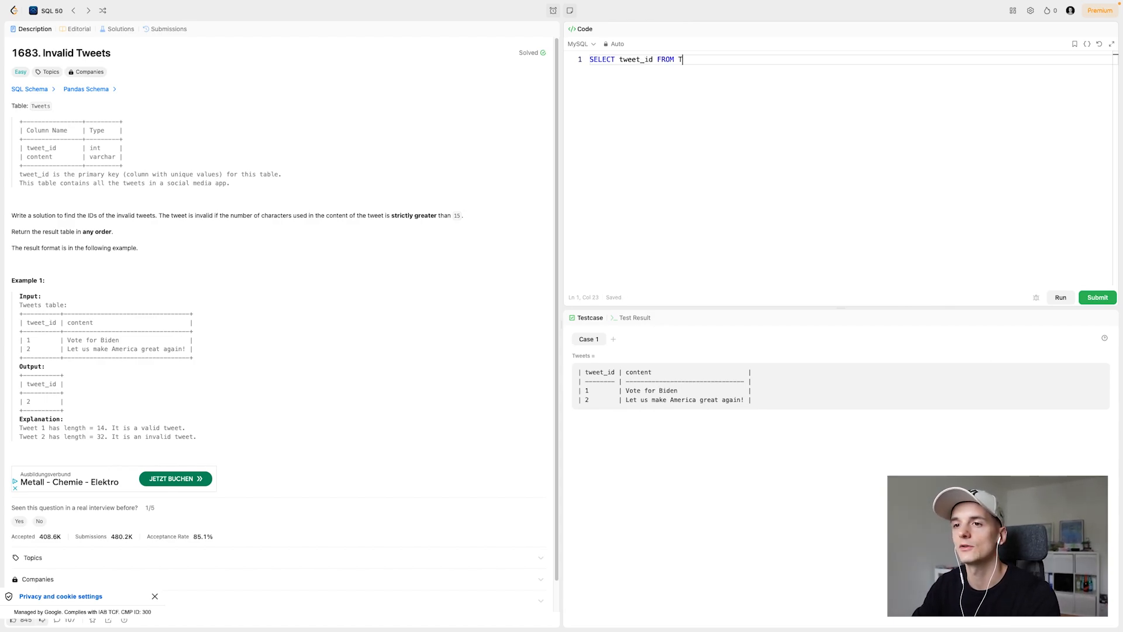
{"action": "type", "text": "weets"}
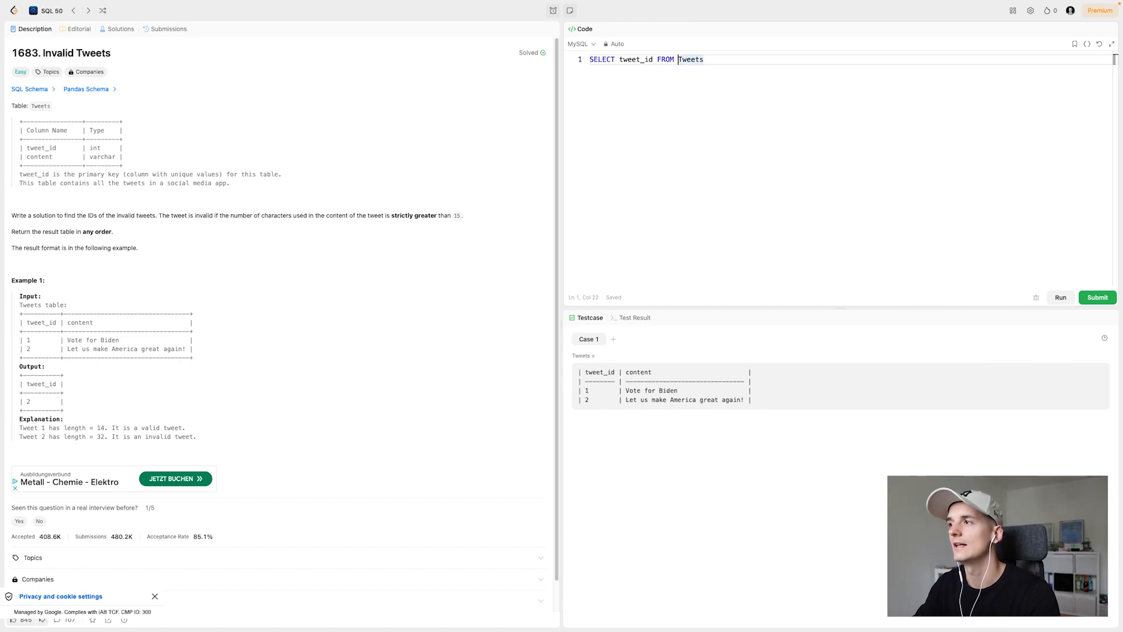
{"action": "key", "text": "Enter"}
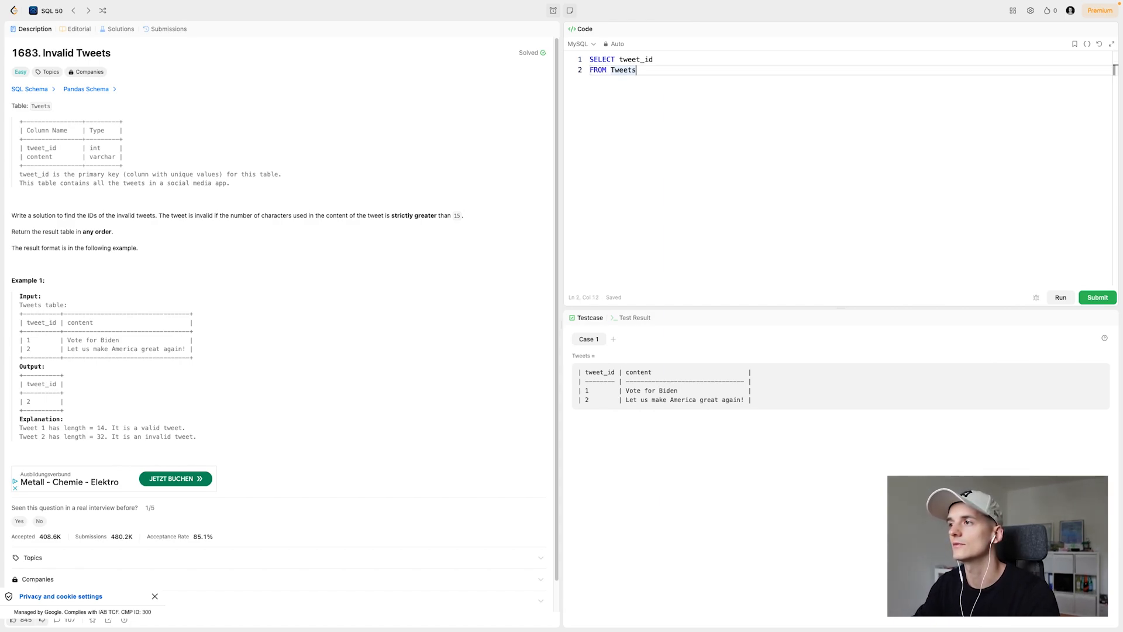
{"action": "type", "text": "WHERE"}
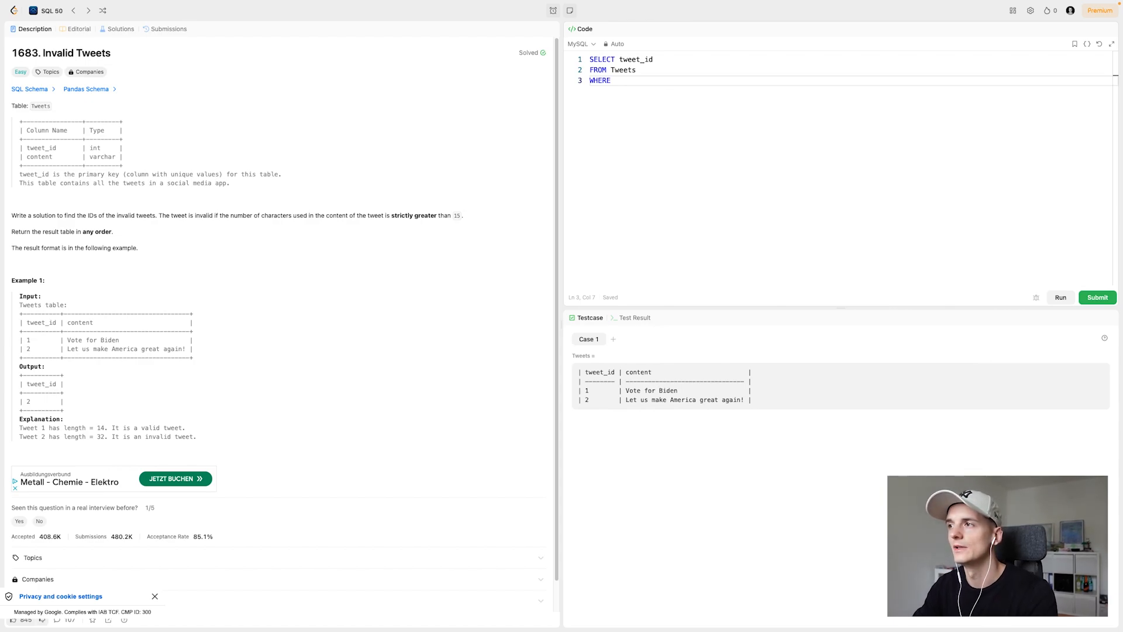
Step: Filter on LENGTH(content) > 15 and run the query, getting Accepted with tweet_id 2
{"action": "type", "text": "LENGTH("}
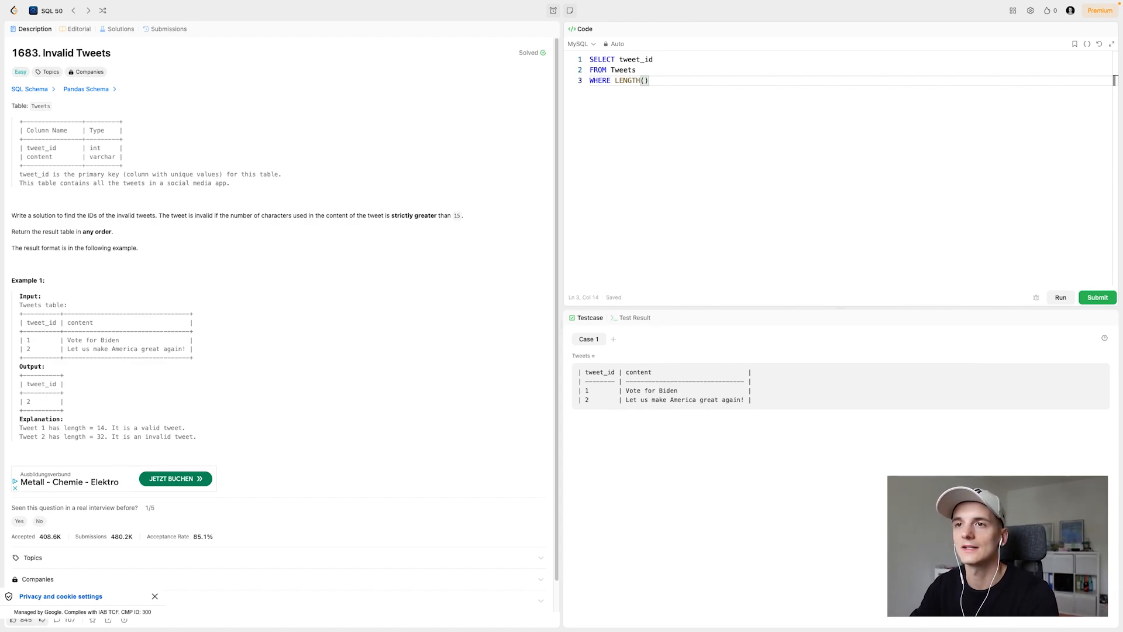
{"action": "type", "text": "content"}
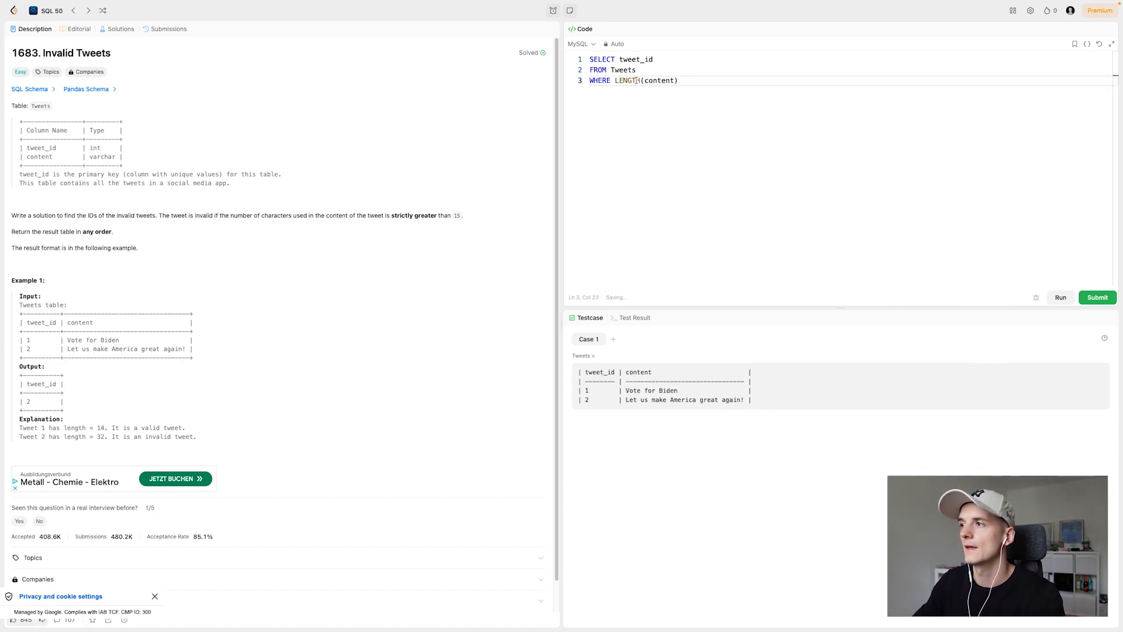
{"action": "type", "text": ">"}
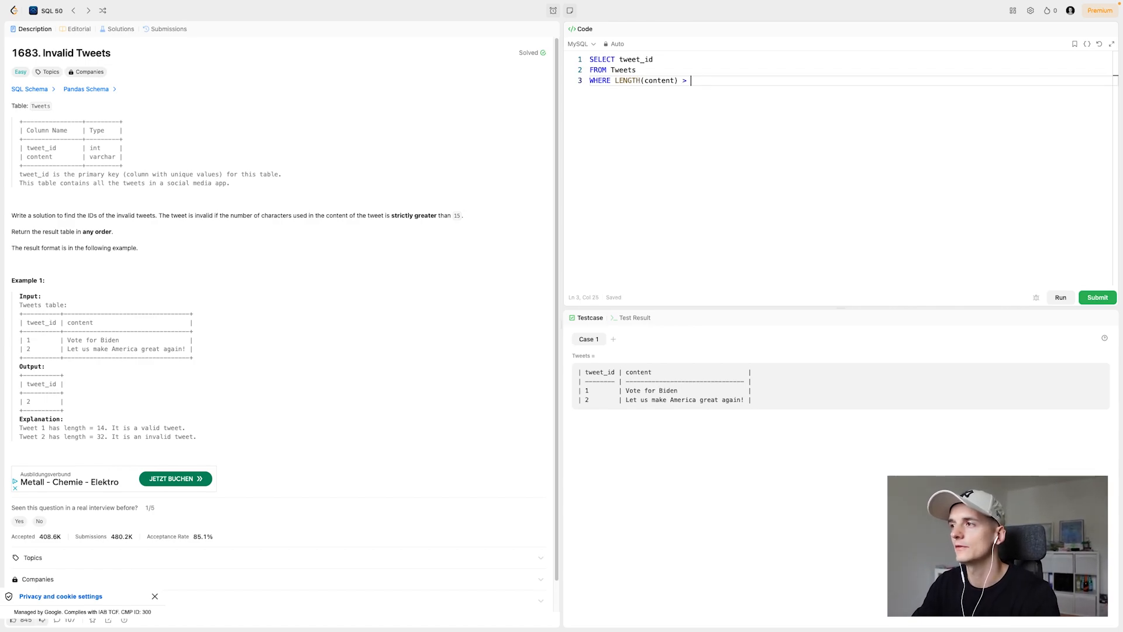
{"action": "type", "text": "15"}
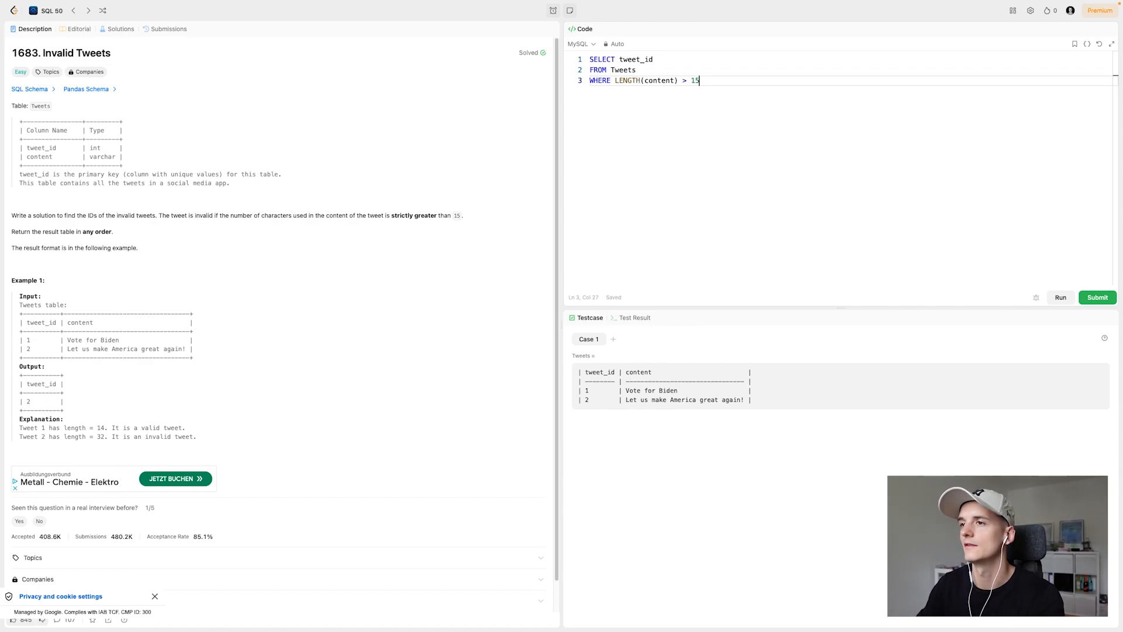
{"action": "double_click", "coordinate": [413, 216]}
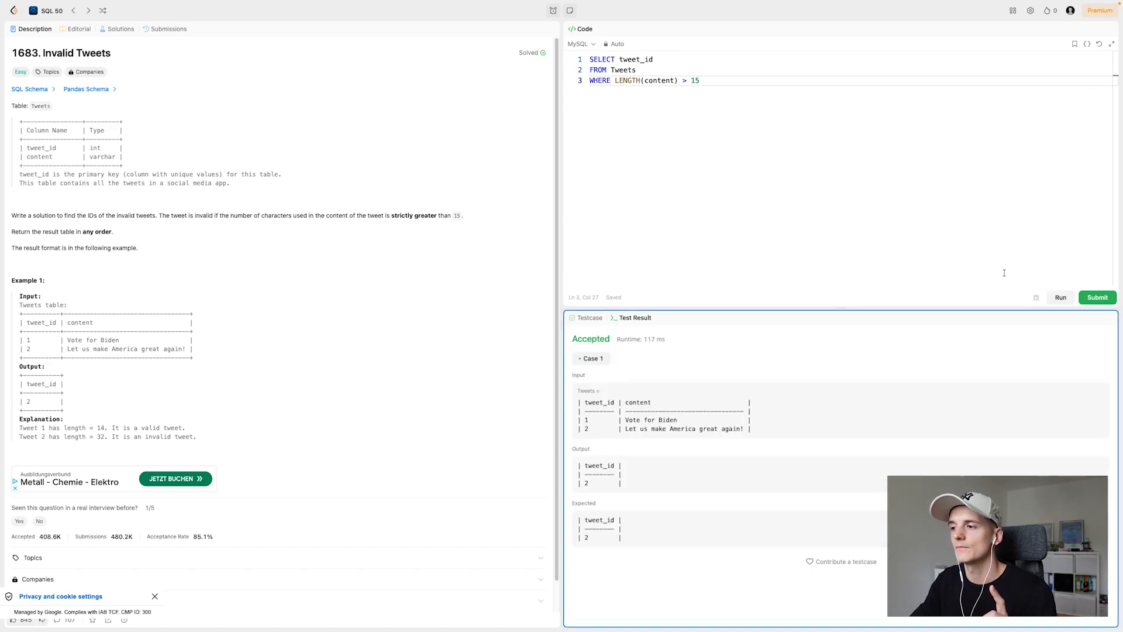
Step: Submit the solution for an Accepted verdict, decline the study-plan prompt, and return to the description
{"action": "left_click", "coordinate": [1096, 297]}
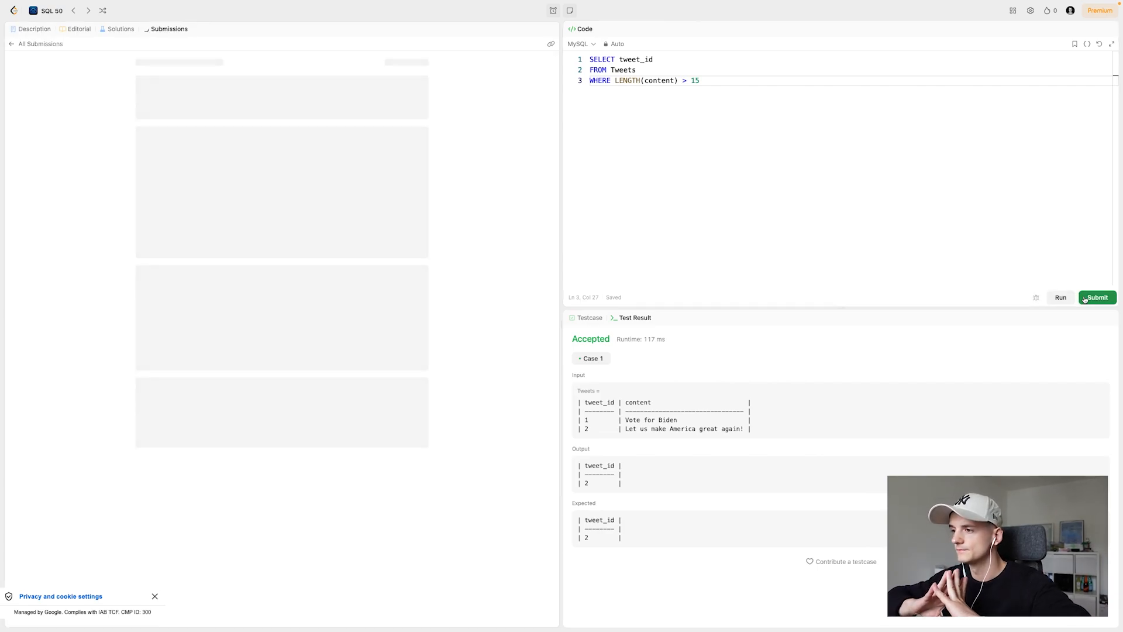
{"action": "left_click", "coordinate": [1096, 298]}
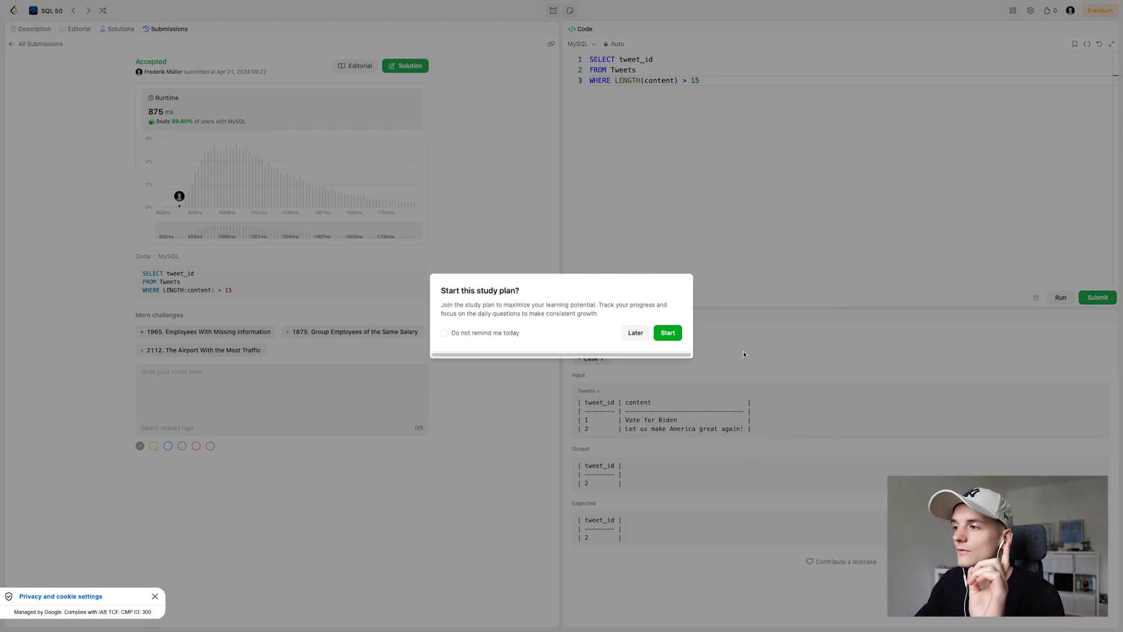
{"action": "left_click", "coordinate": [635, 333]}
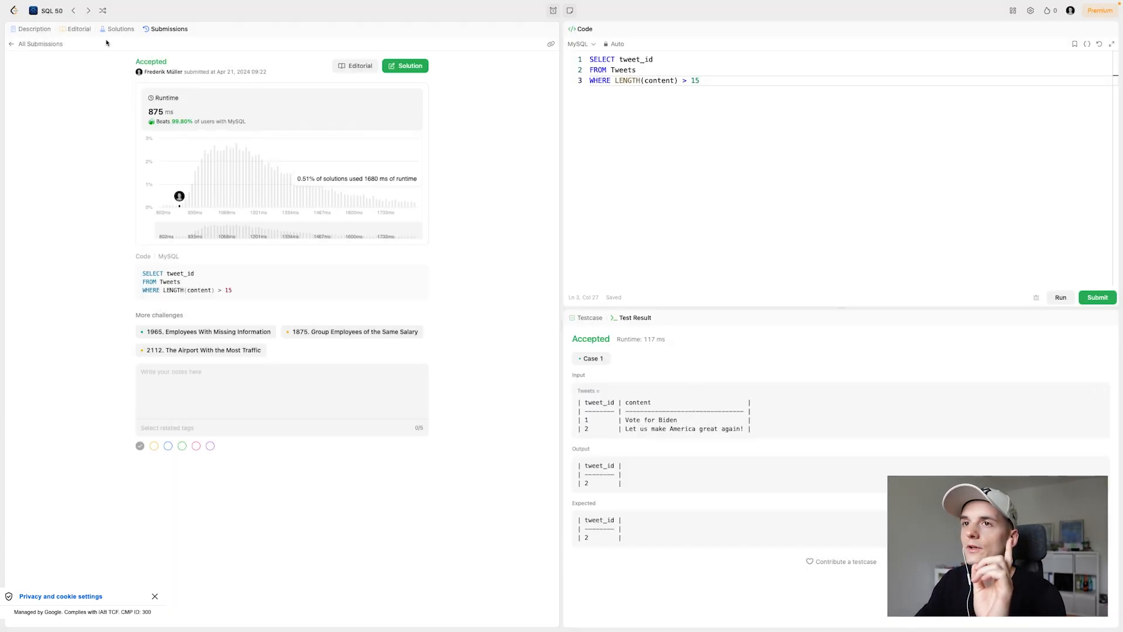
{"action": "left_click", "coordinate": [32, 28]}
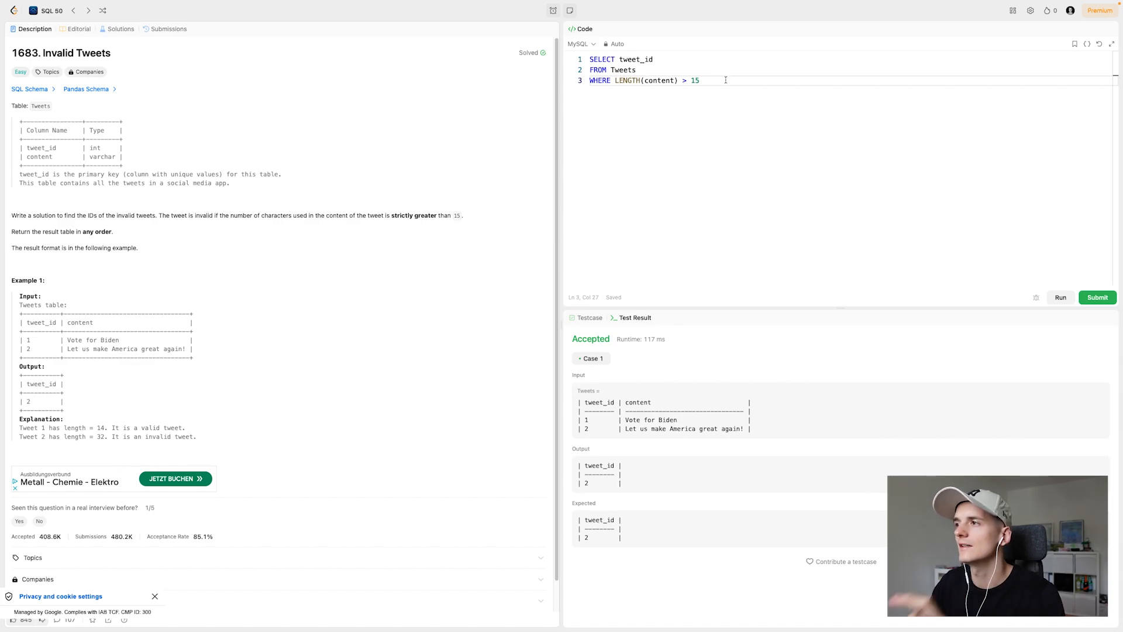
Step: Replace the solution with SELECT LENGTH of a name containing ü and run it, returning 16
{"action": "key", "text": "ctrl+a"}
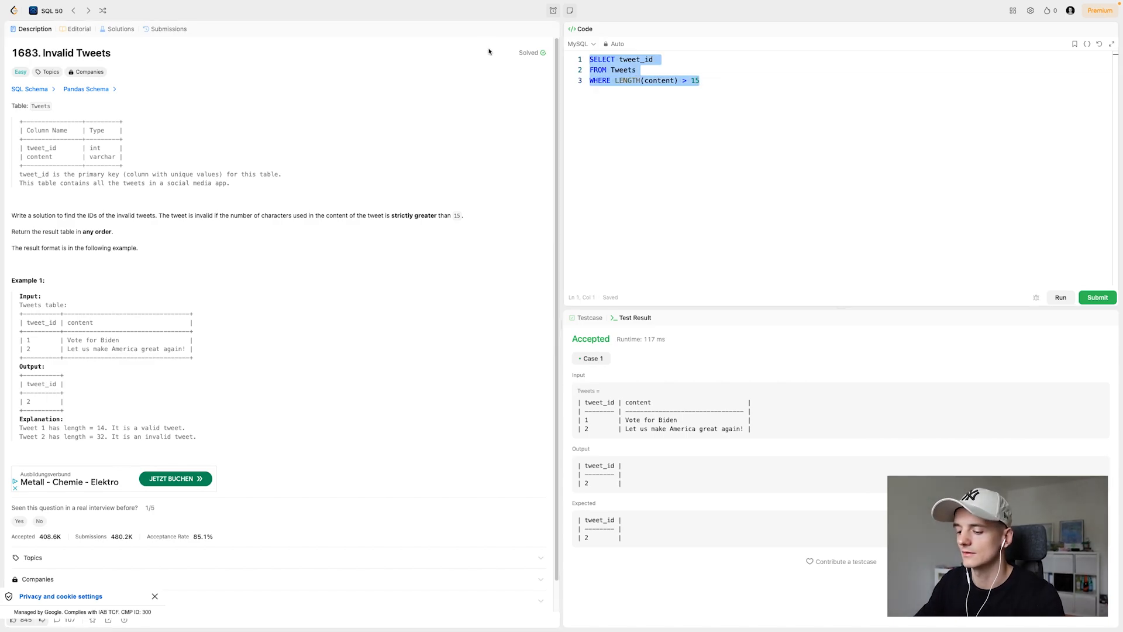
{"action": "key", "text": "ctrl+a"}
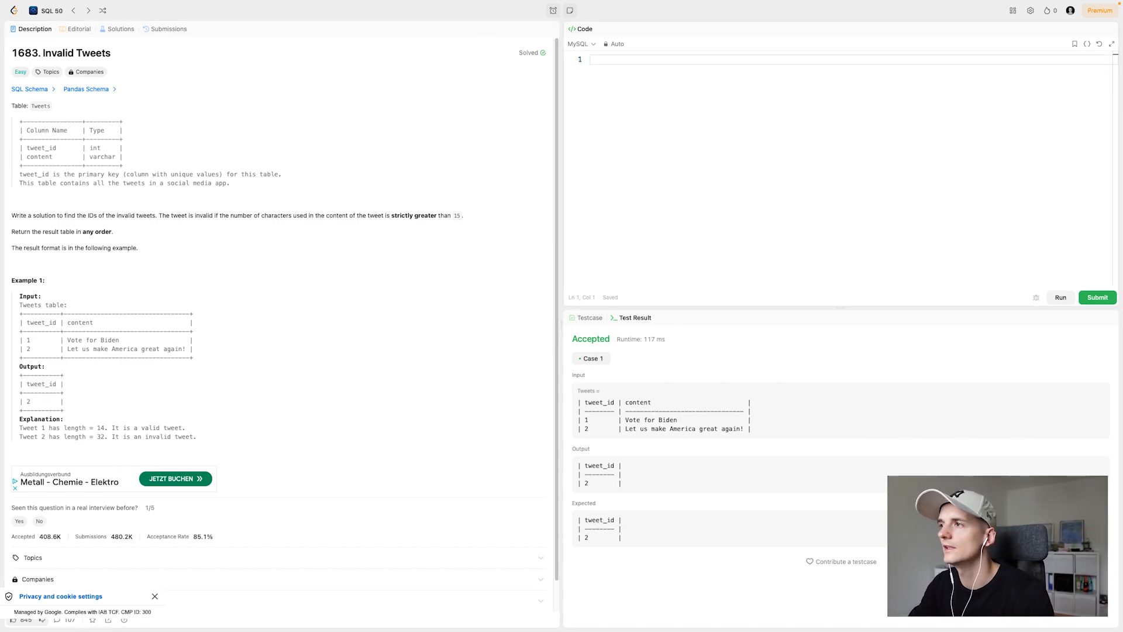
{"action": "type", "text": "SELECT"}
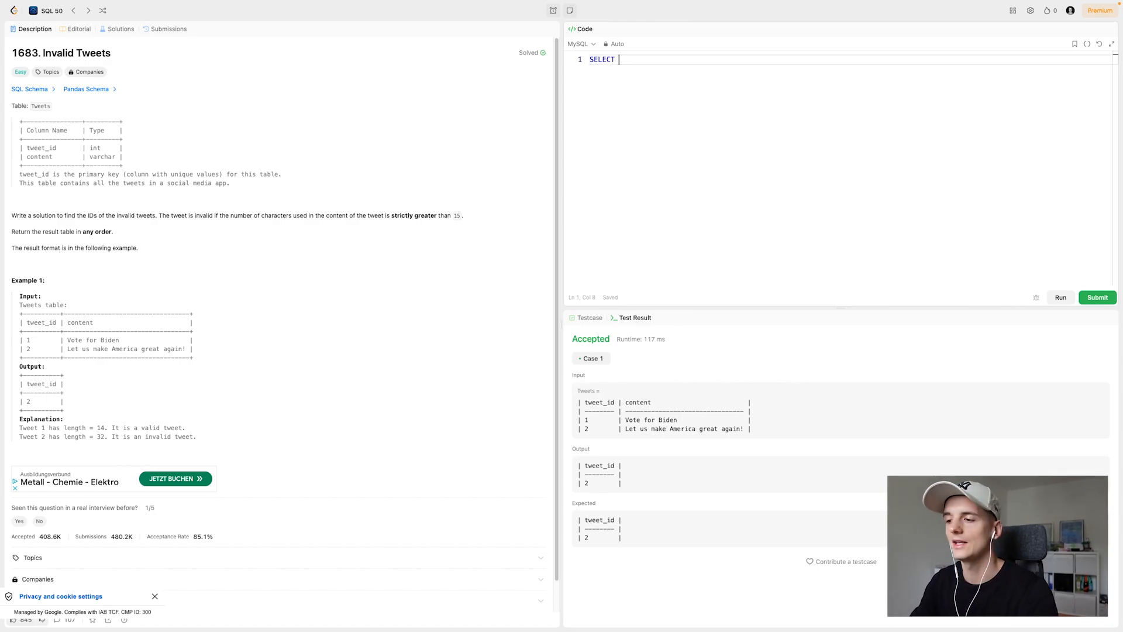
{"action": "type", "text": "LENGTH("}
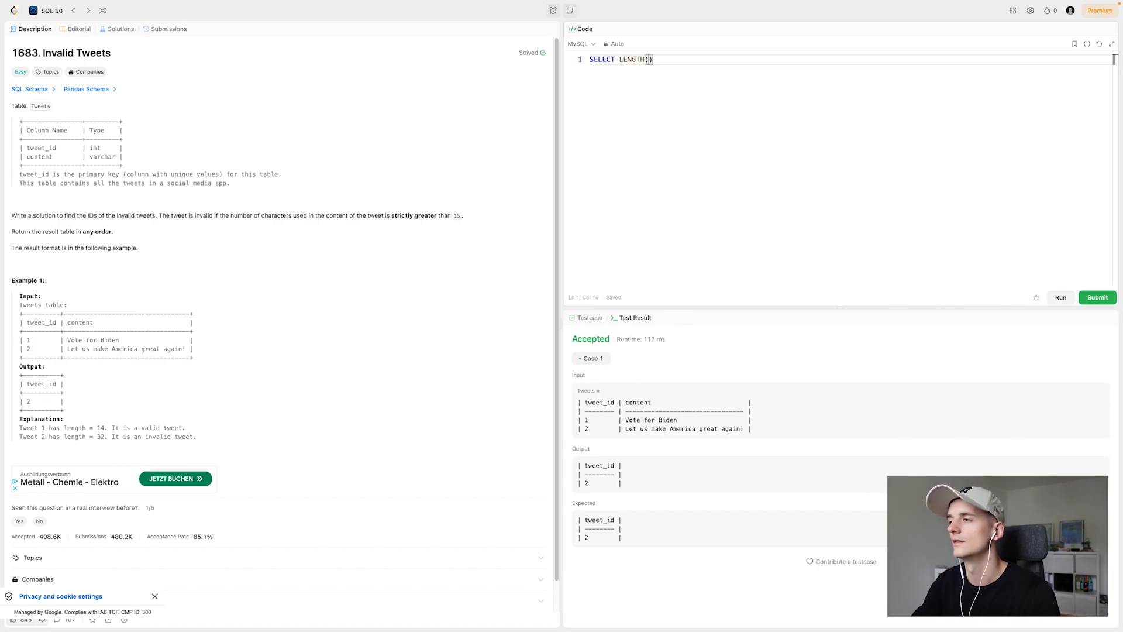
{"action": "type", "text": "'Freder'"}
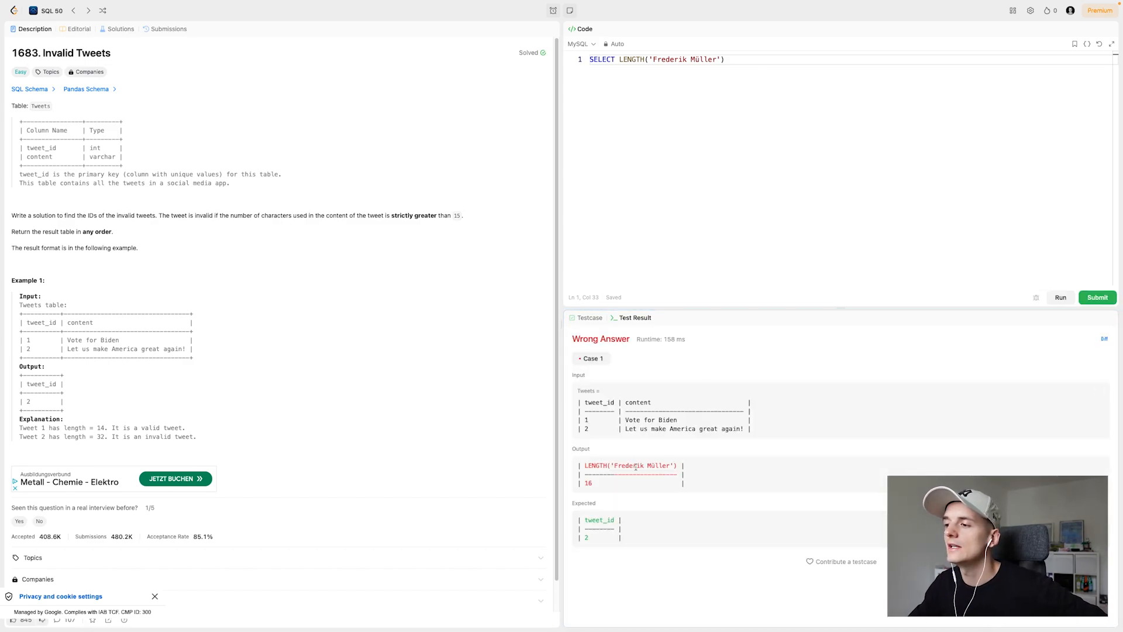
{"action": "double_click", "coordinate": [588, 484]}
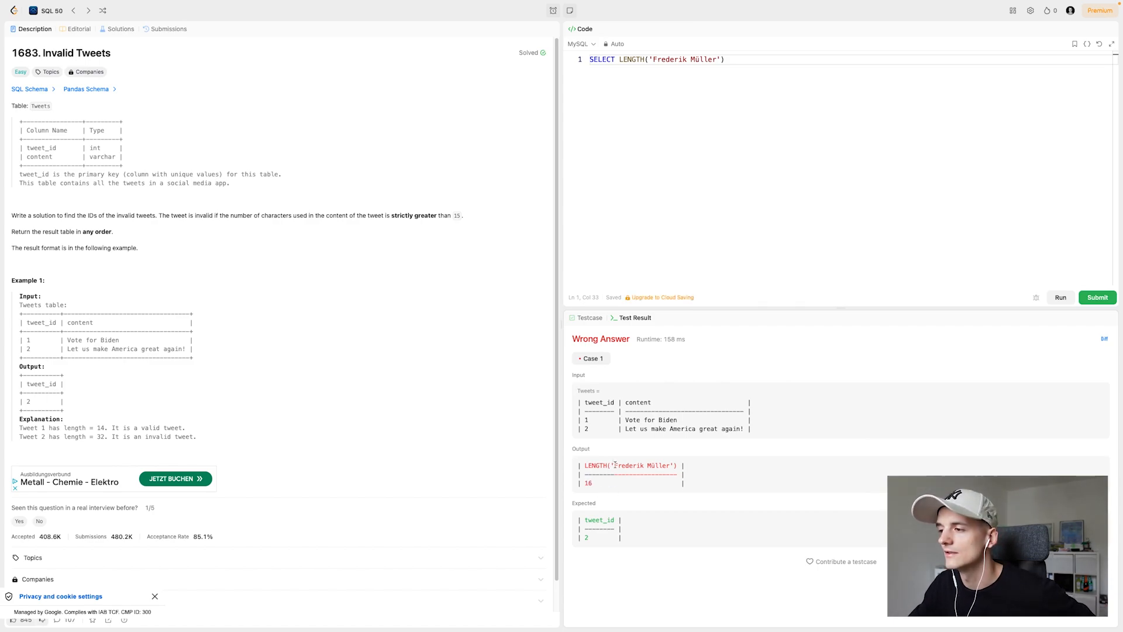
{"action": "double_click", "coordinate": [620, 465]}
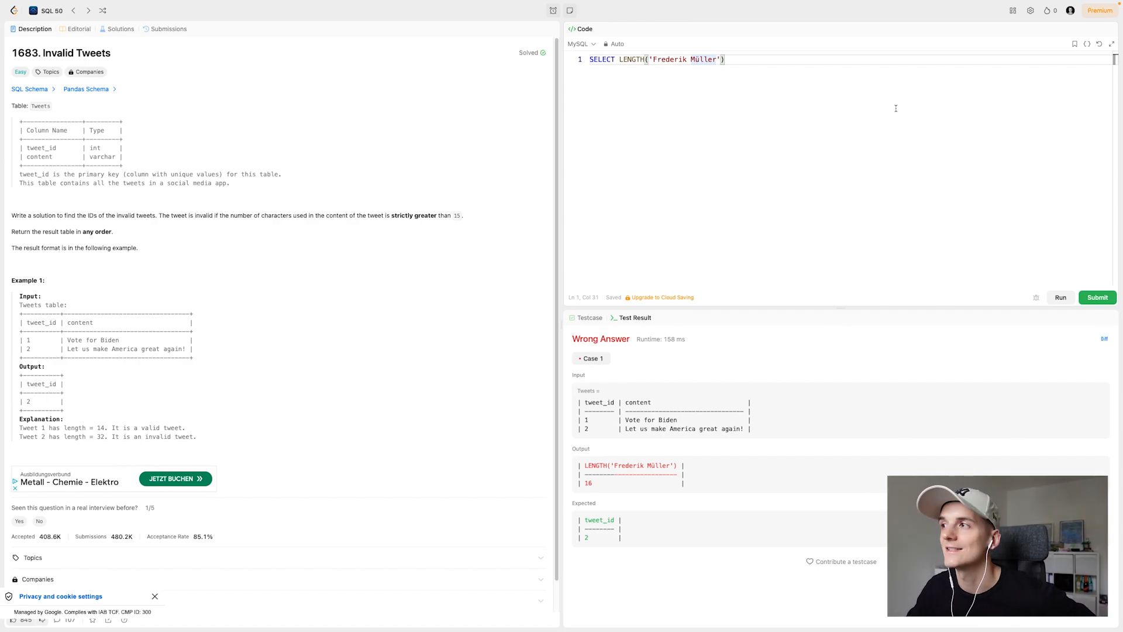
Step: Add CHAR_LENGTH('Frederik Müller') beside LENGTH, showing 16 versus 15
{"action": "type", "text": ","}
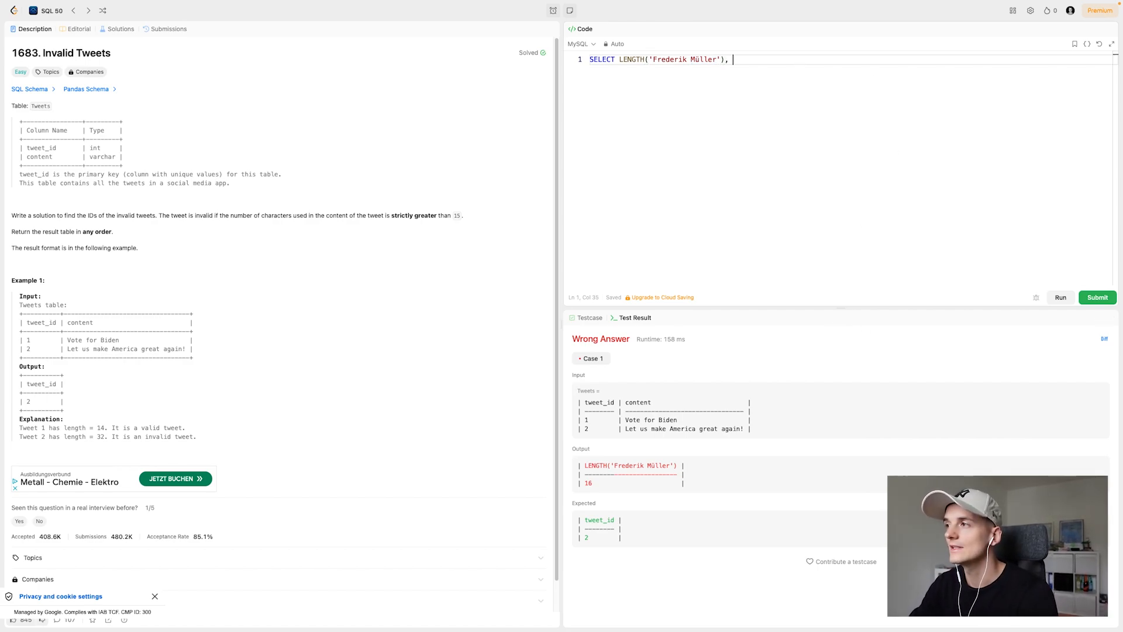
{"action": "type", "text": "CHAR_"}
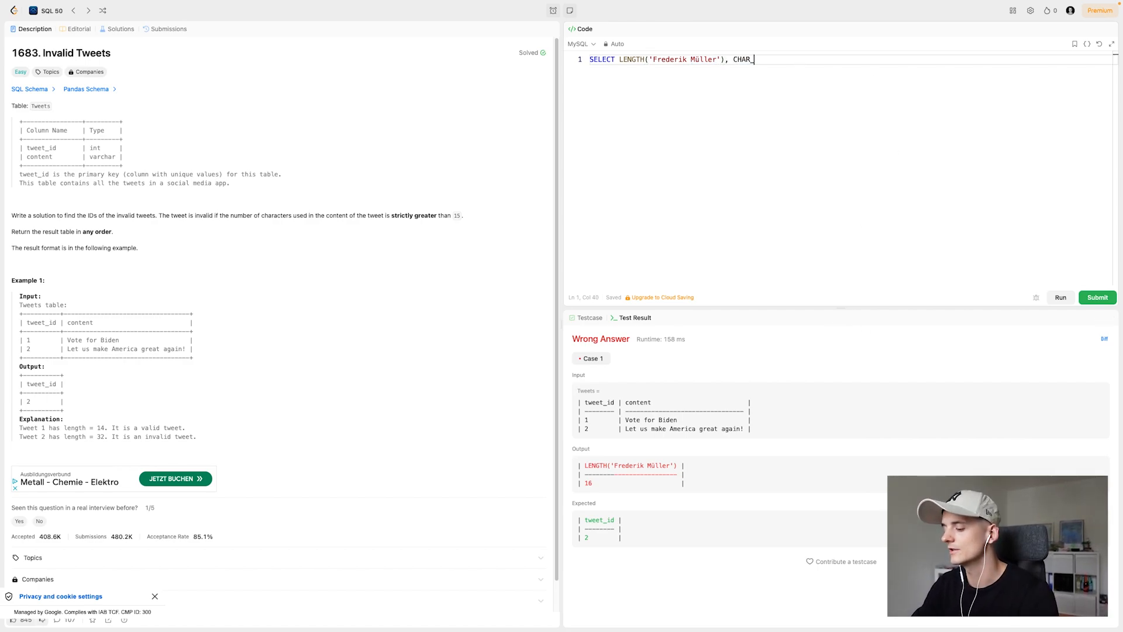
{"action": "type", "text": "LENGTH"}
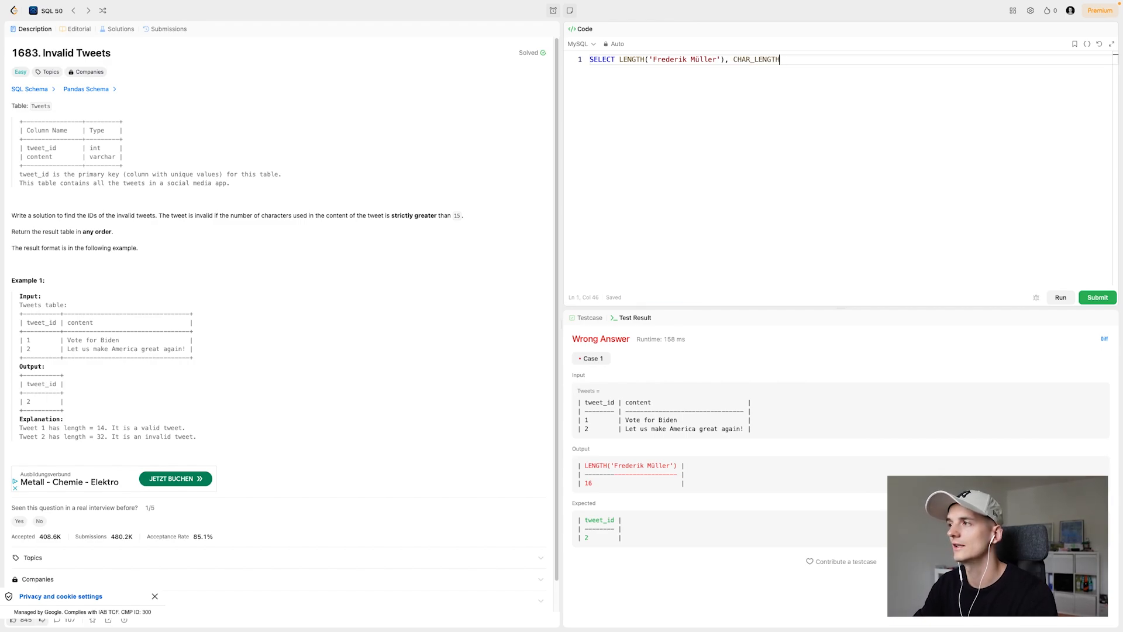
{"action": "type", "text": "()"}
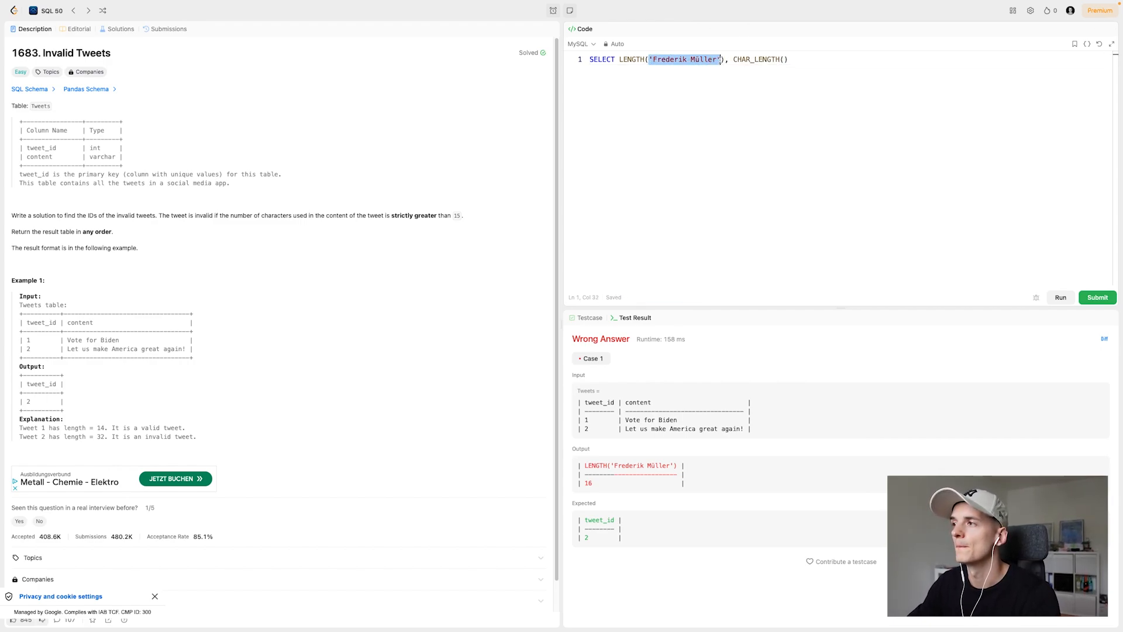
{"action": "type", "text": "'Frederik Müller'"}
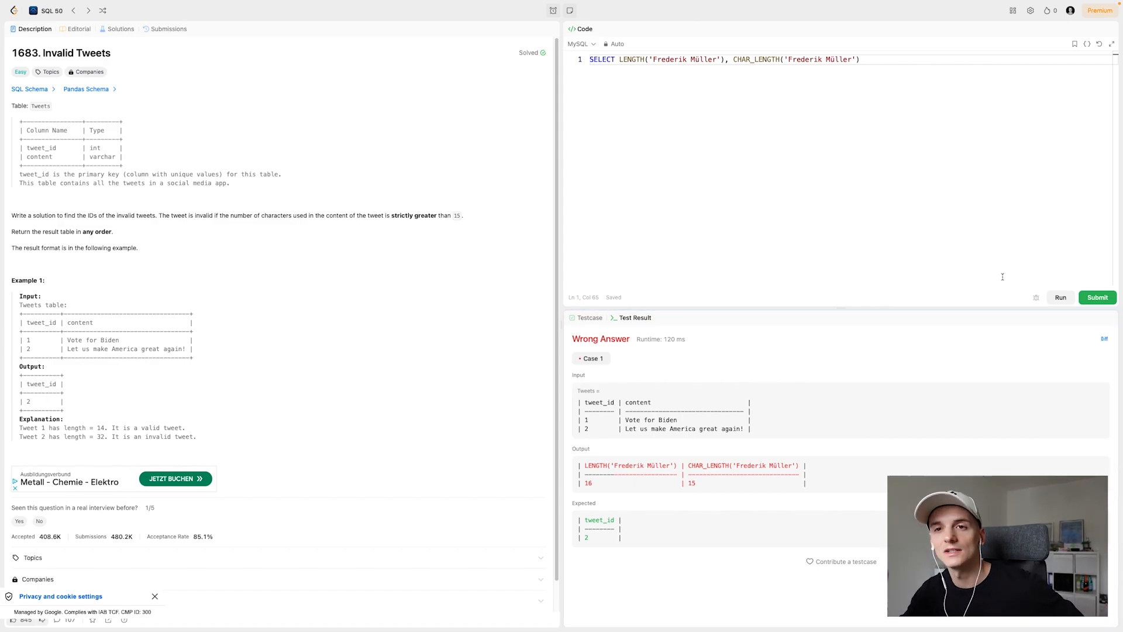
{"action": "mouse_move", "coordinate": [683, 465]}
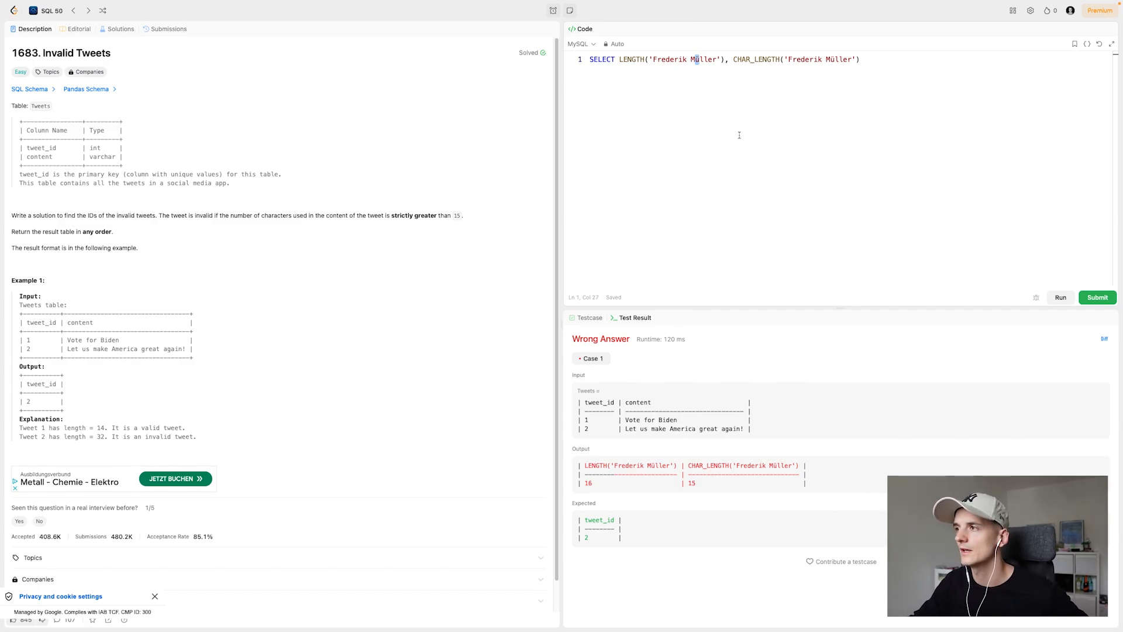
{"action": "mouse_move", "coordinate": [738, 117]}
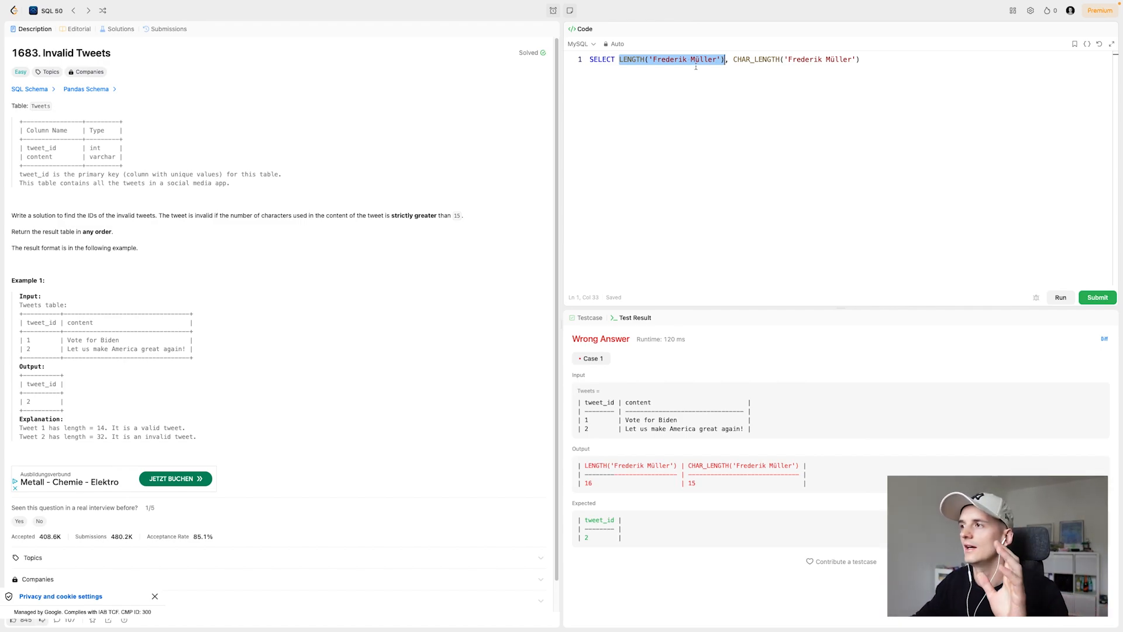
Step: Replace ü with a plain u in both literals and rerun, returning 15 for each
{"action": "left_click", "coordinate": [702, 59]}
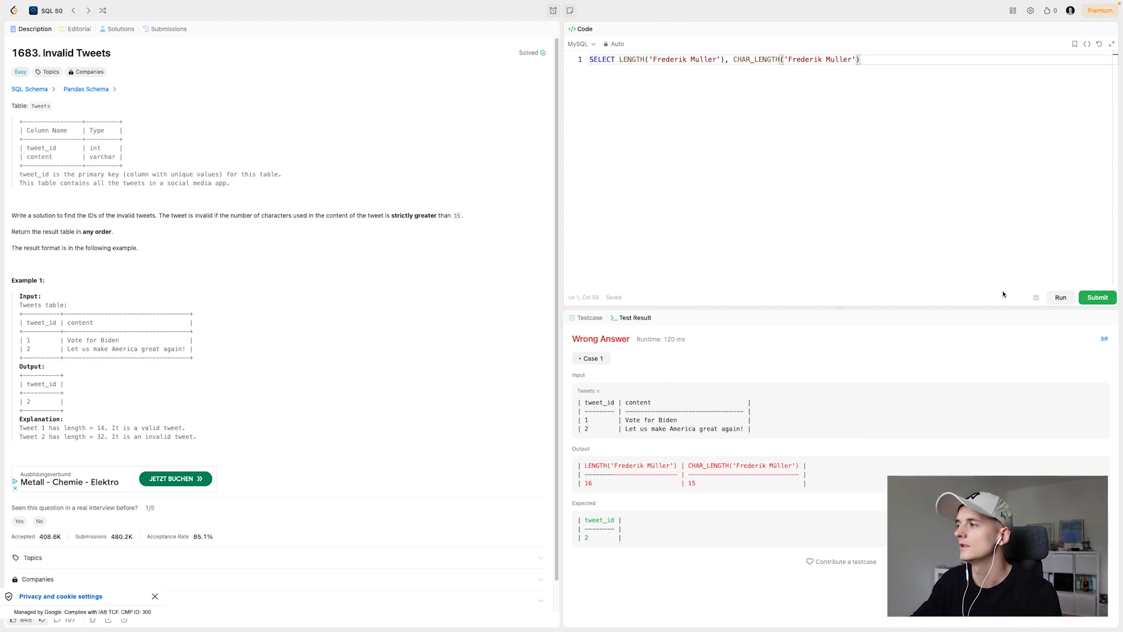
{"action": "left_click", "coordinate": [1097, 297]}
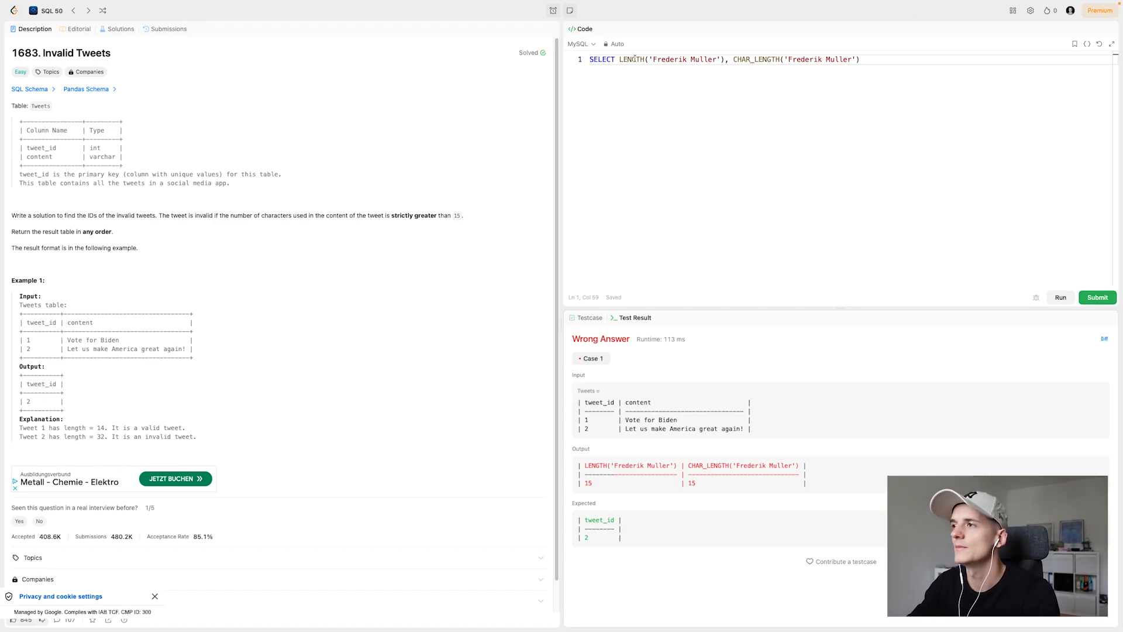
Step: Replace both string literals with '€' and run the LENGTH versus CHAR_LENGTH comparison
{"action": "double_click", "coordinate": [821, 60]}
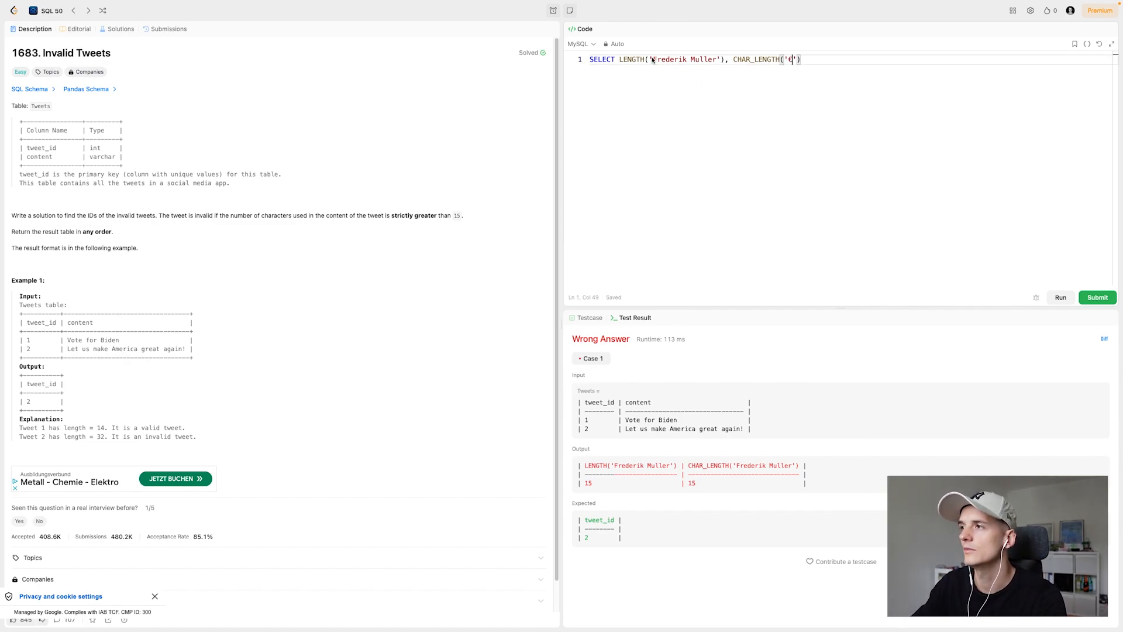
{"action": "double_click", "coordinate": [670, 58]}
{"action": "type", "text": "€"}
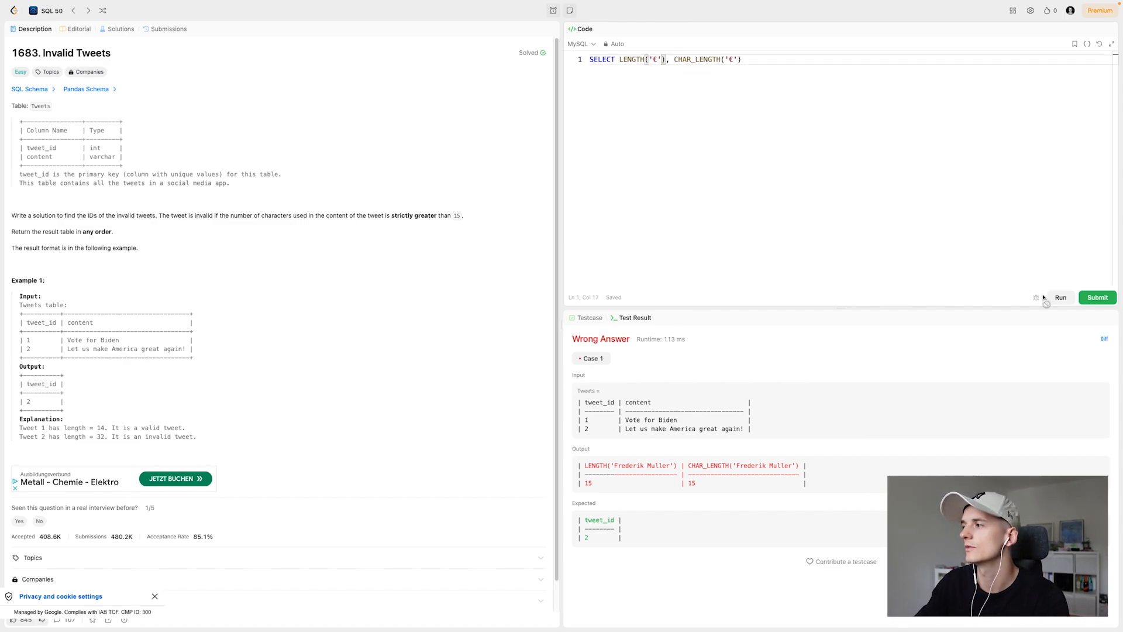
{"action": "left_click", "coordinate": [1097, 297]}
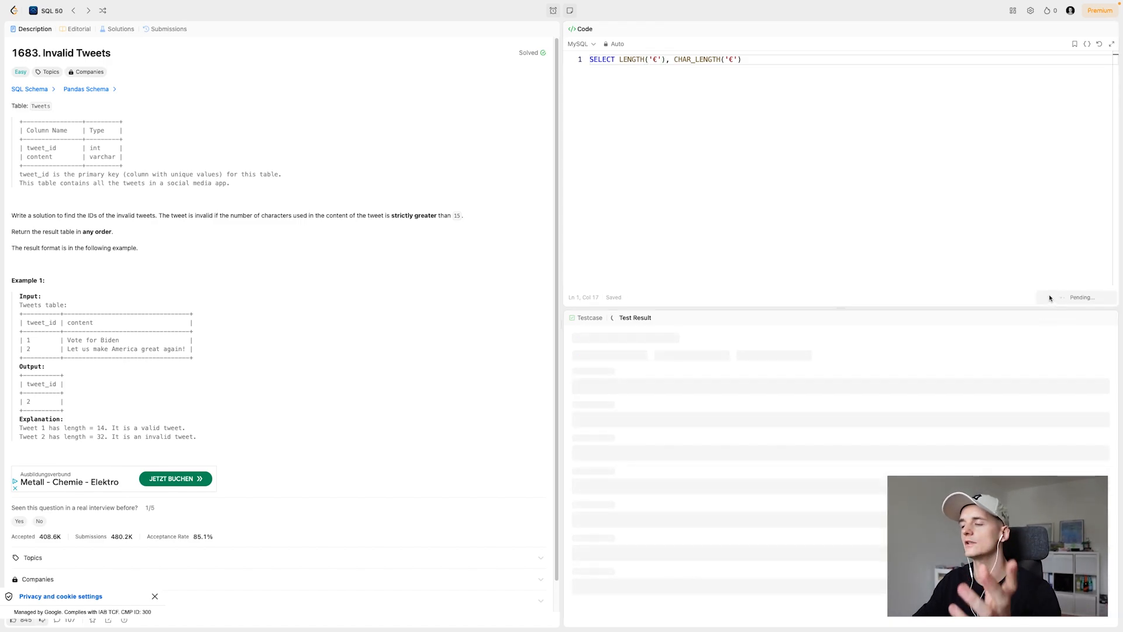